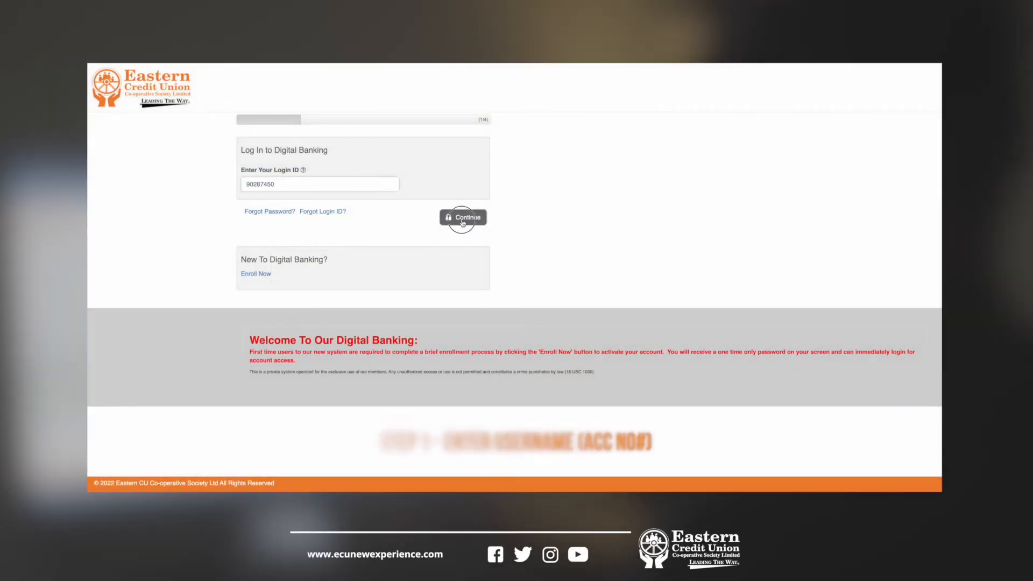
Submit the login ID, confirm the email address, and submit the password to sign in.
click(463, 218)
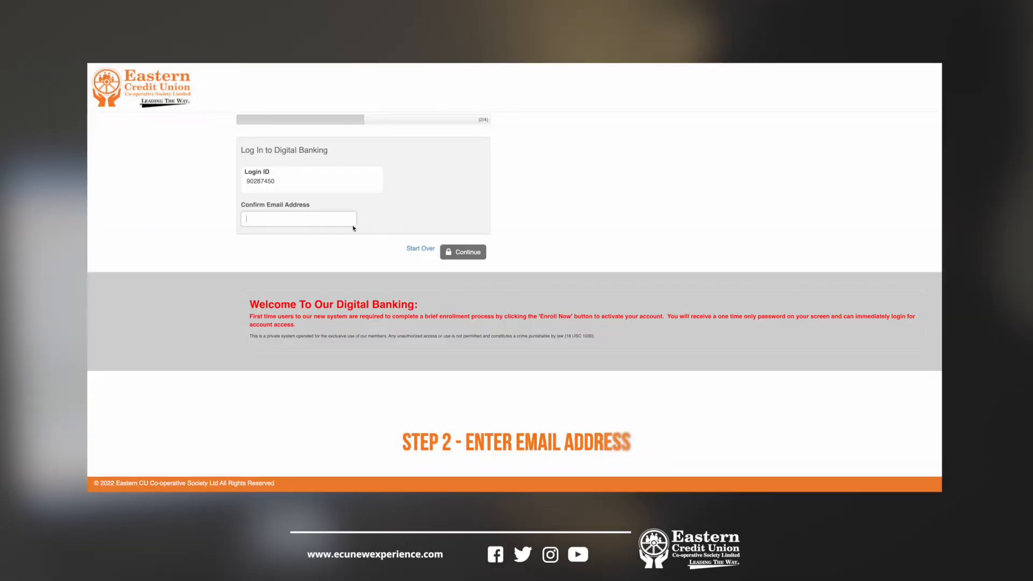
click(463, 251)
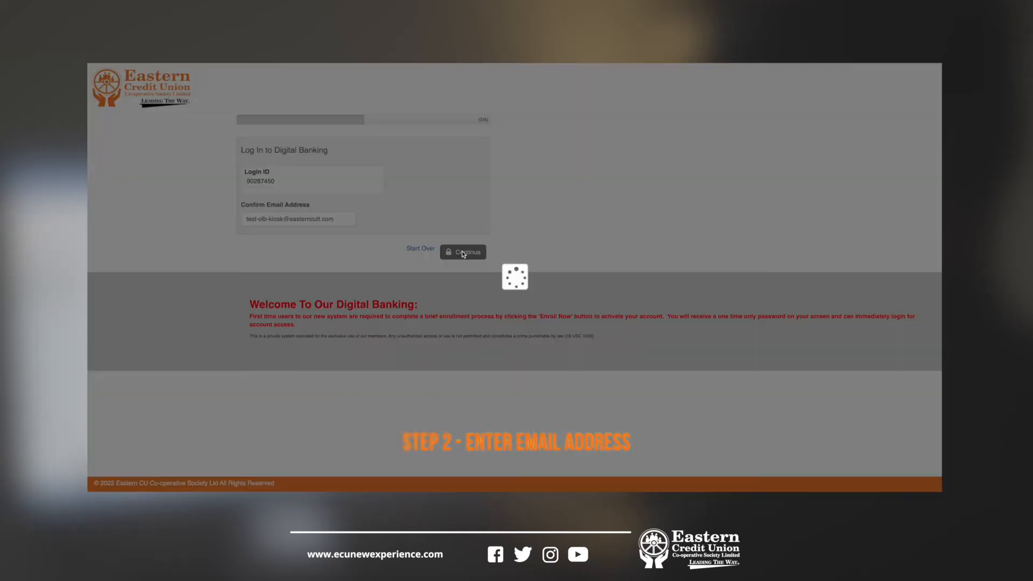
click(463, 252)
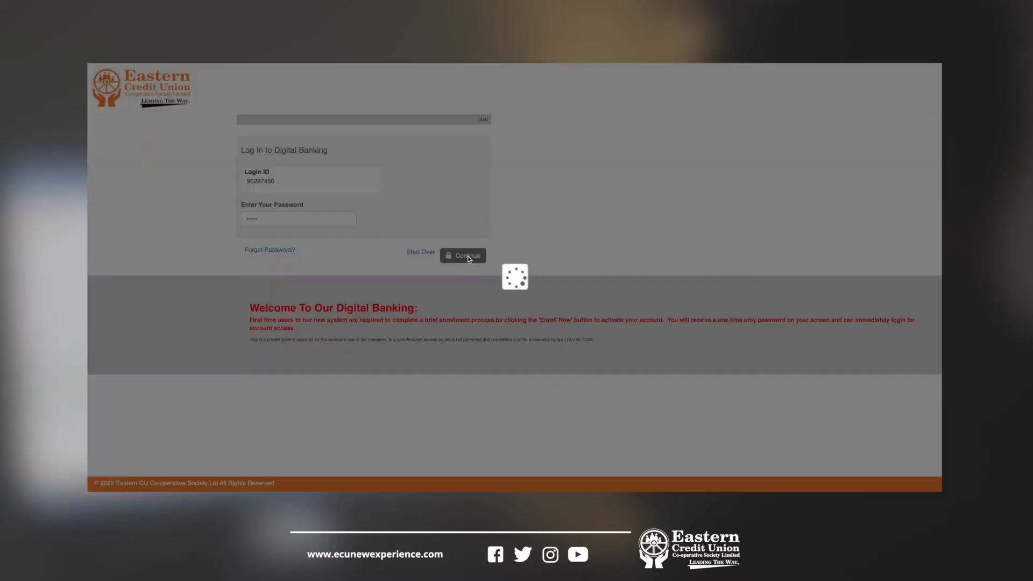
click(464, 256)
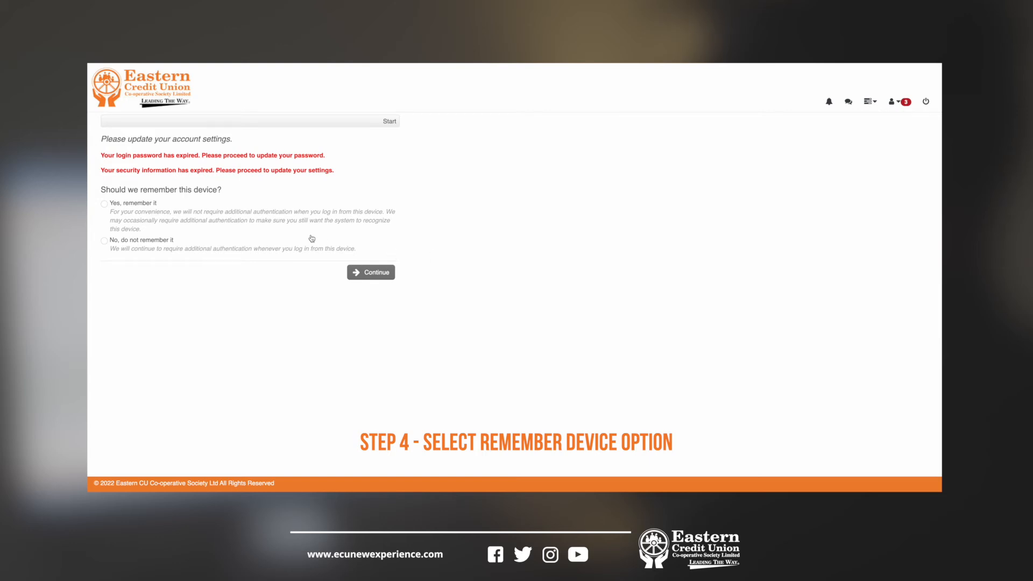
Choose 'Yes, remember it' for this device and tick the valid-email confirmation.
click(103, 203)
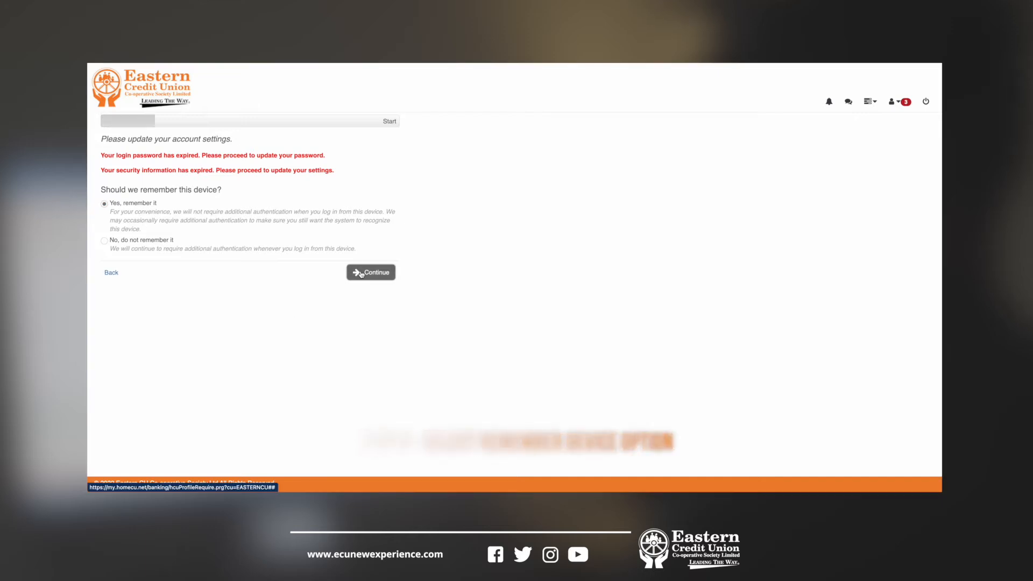
click(370, 273)
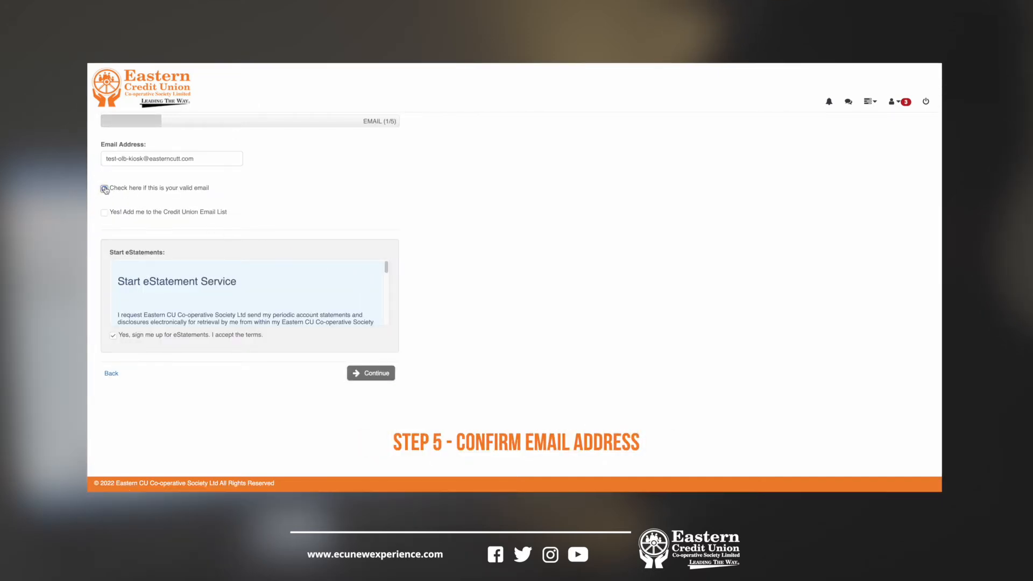
click(371, 373)
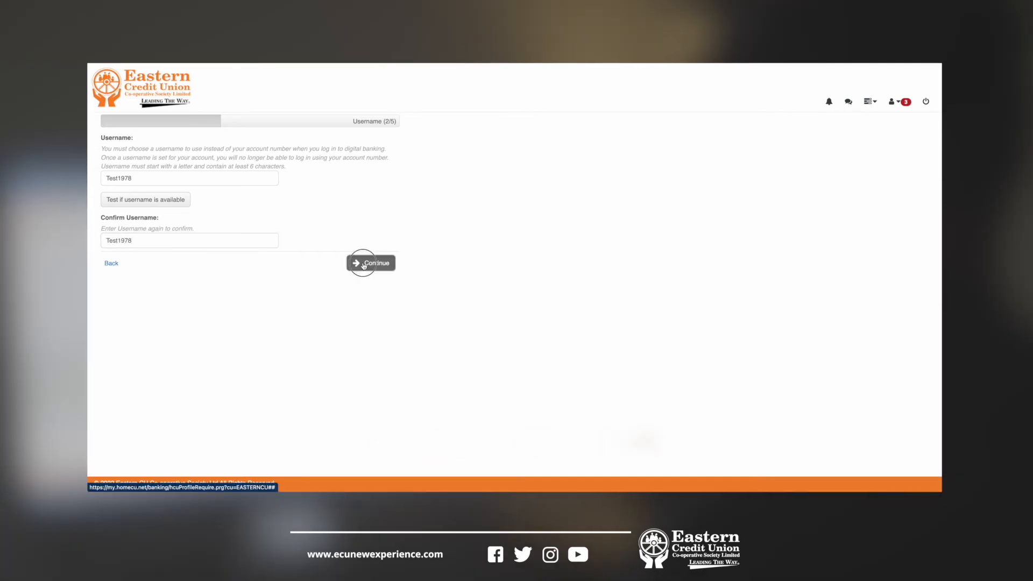
Submit Test1978 as the confirmed username.
click(371, 263)
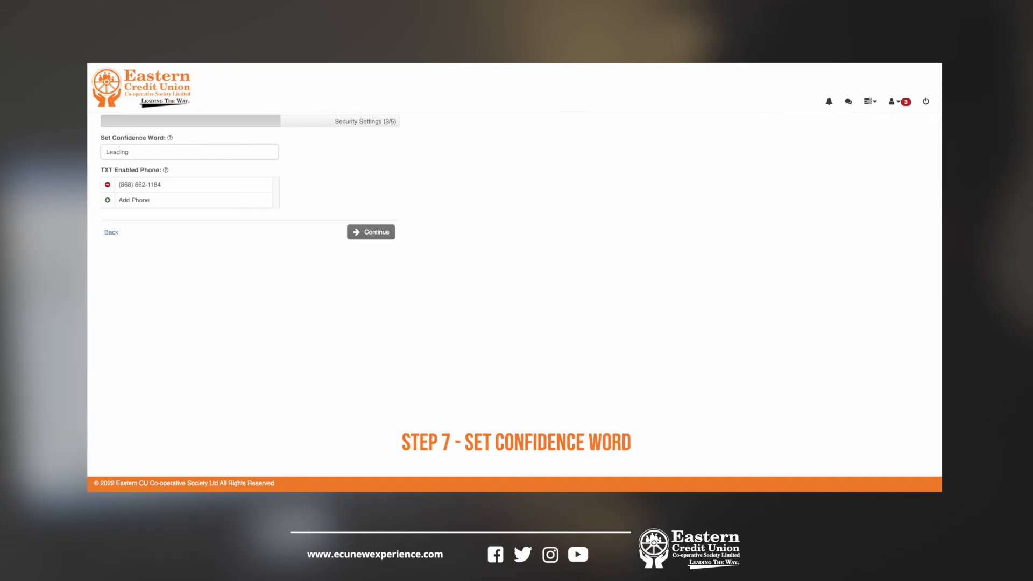
mouse_move(360, 238)
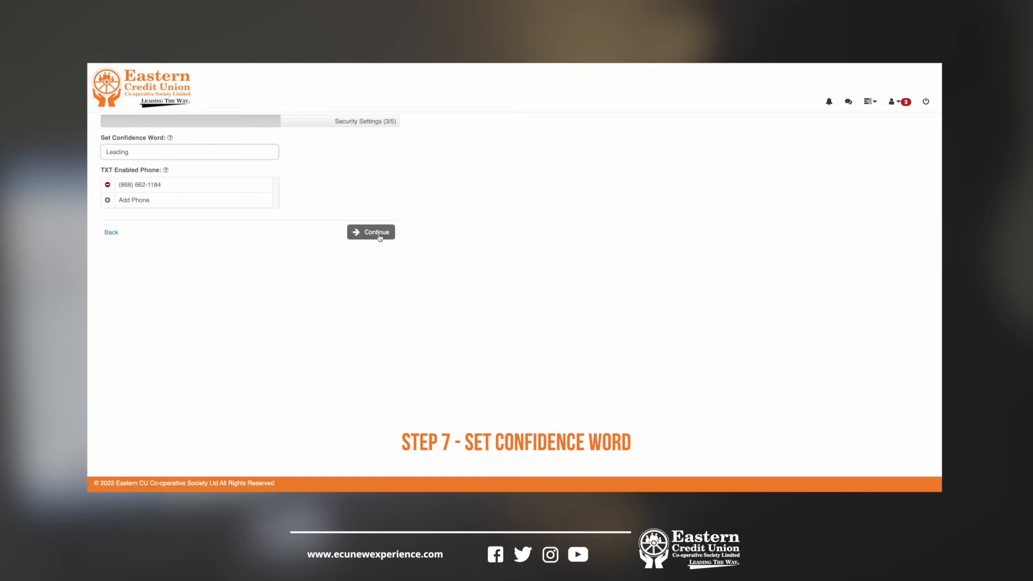
Submit confidence word 'Leading' with the existing text-enabled phone kept.
click(371, 232)
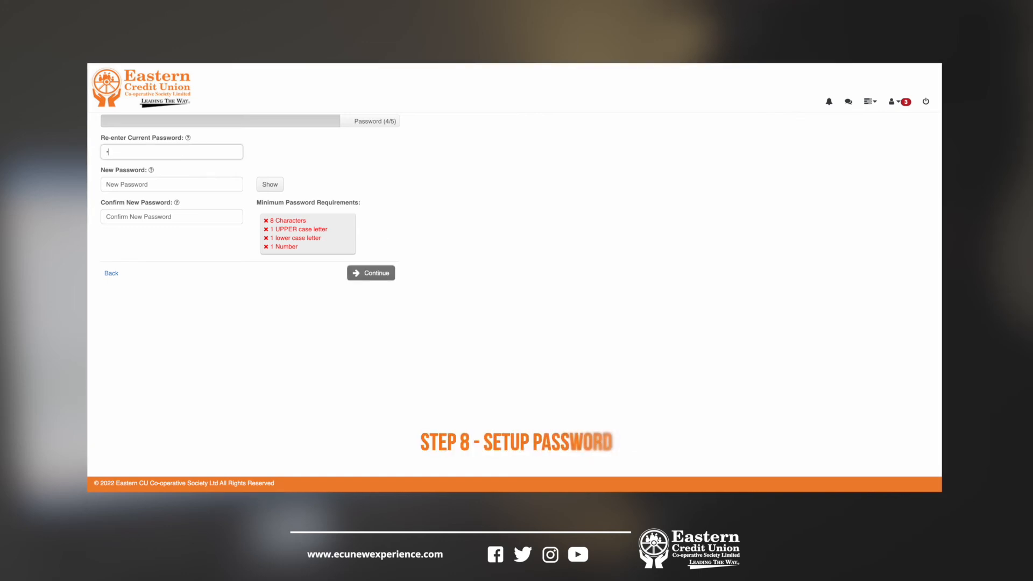
Re-enter the current password and submit a confirmed new password meeting all requirements.
text(••••)
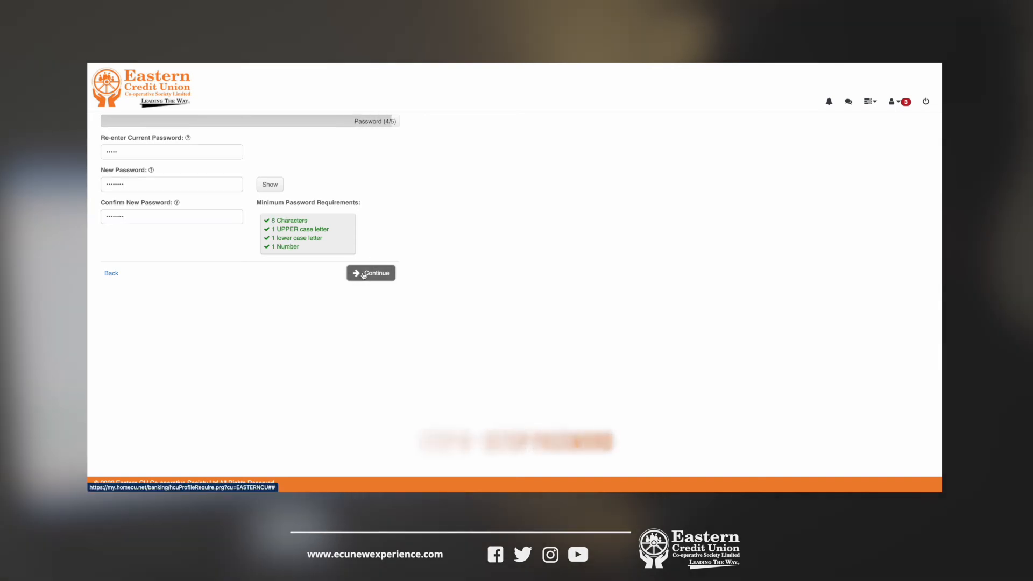
click(371, 273)
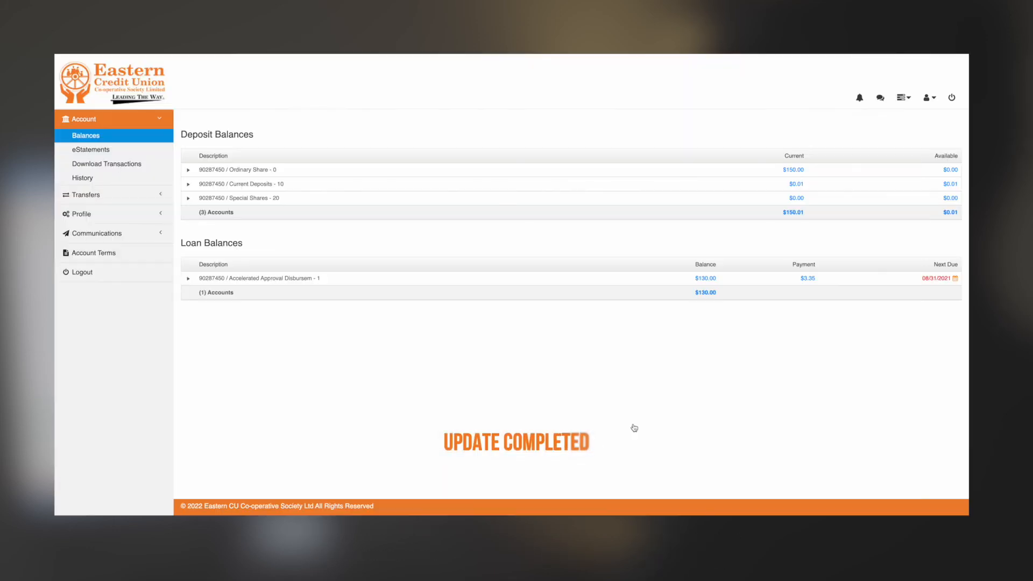